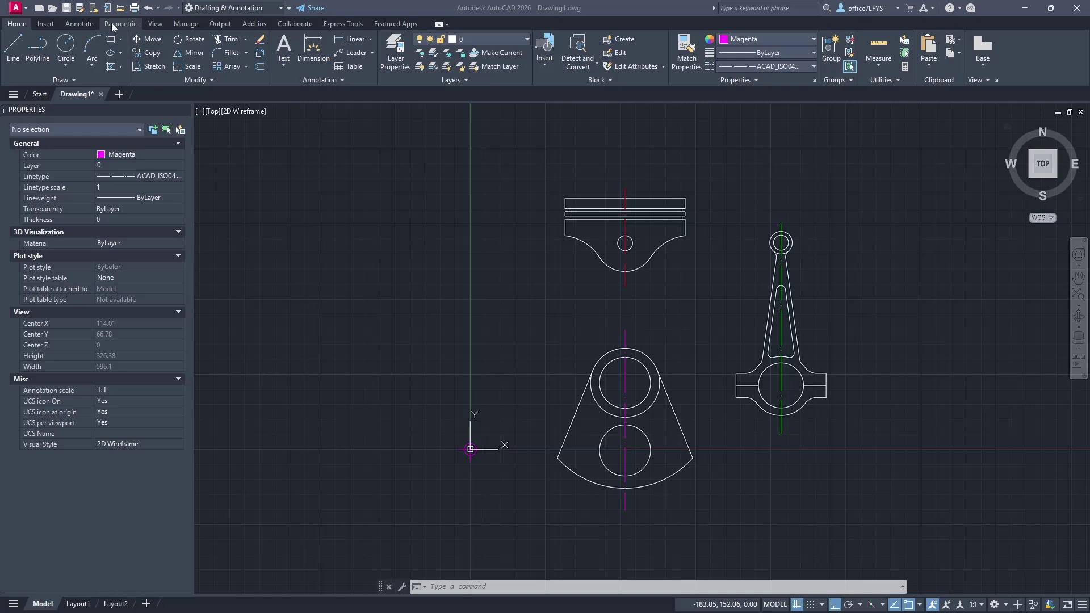
Show the Parametric ribbon with its Geometric and Dimensional constraint panels.
{"action": "left_click", "coordinate": [120, 23]}
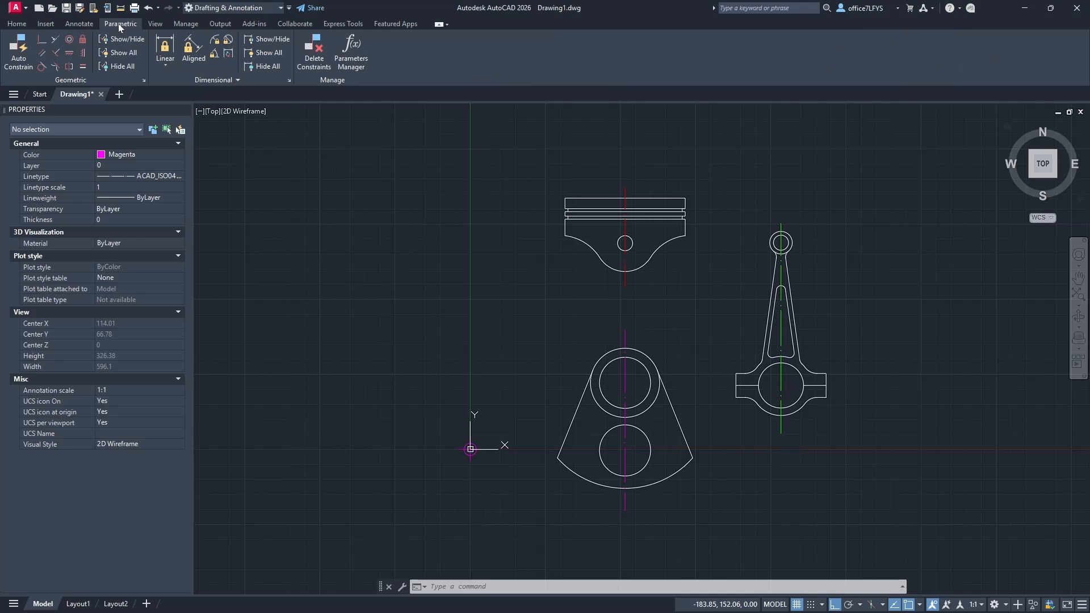
{"action": "mouse_move", "coordinate": [147, 28]}
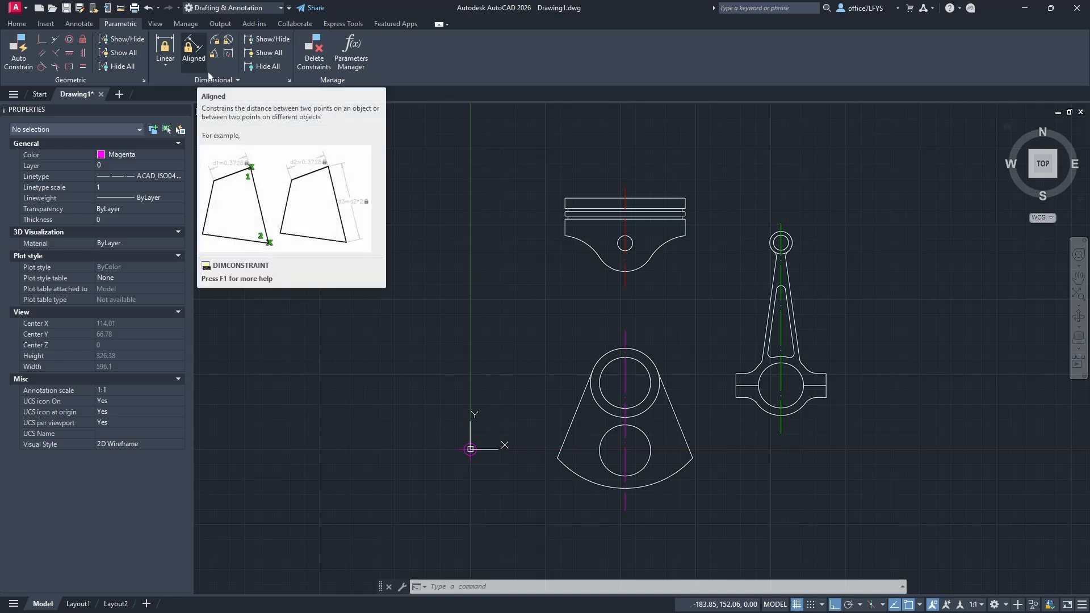
{"action": "mouse_move", "coordinate": [432, 48]}
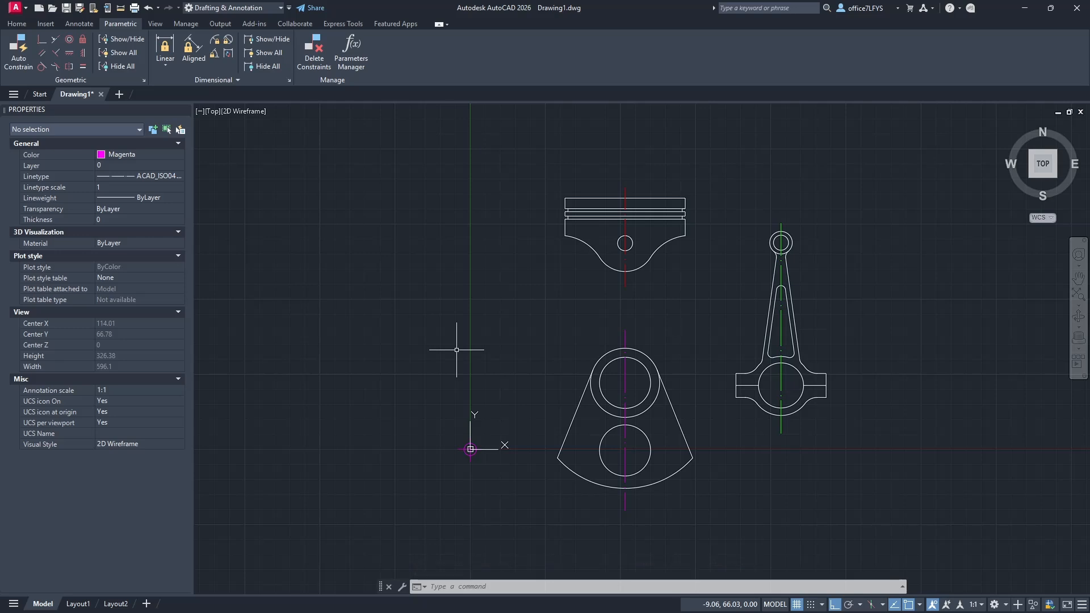
{"action": "mouse_move", "coordinate": [498, 330]}
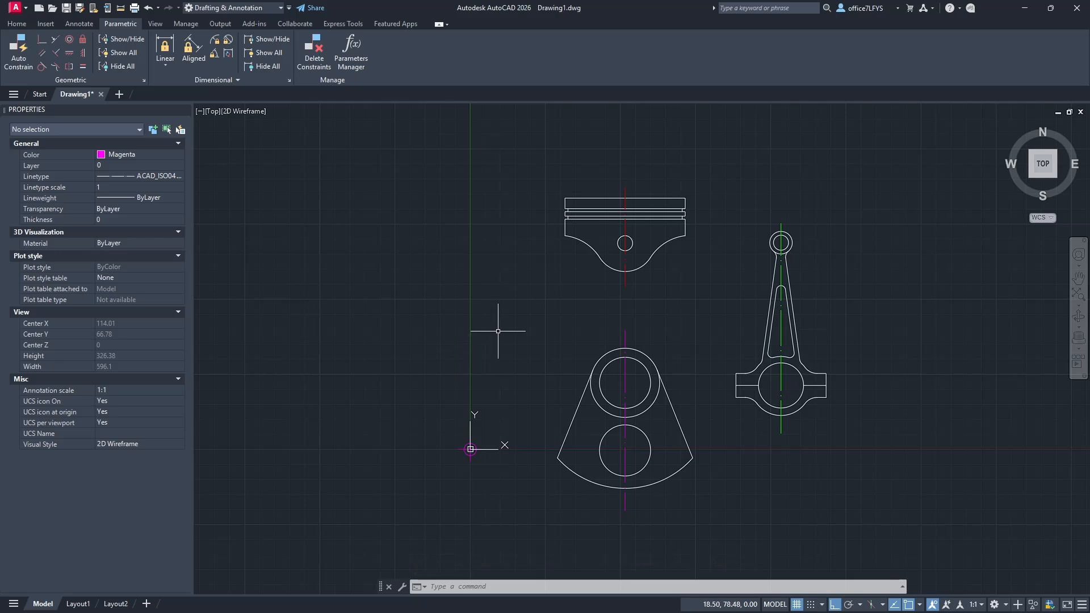
{"action": "mouse_move", "coordinate": [628, 314]}
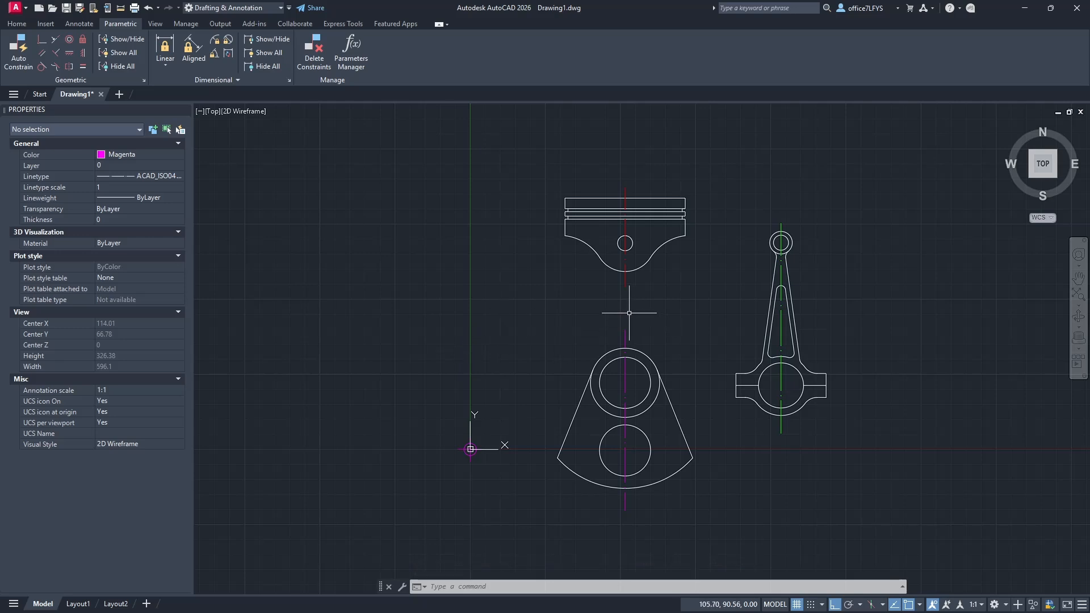
{"action": "mouse_move", "coordinate": [601, 317]}
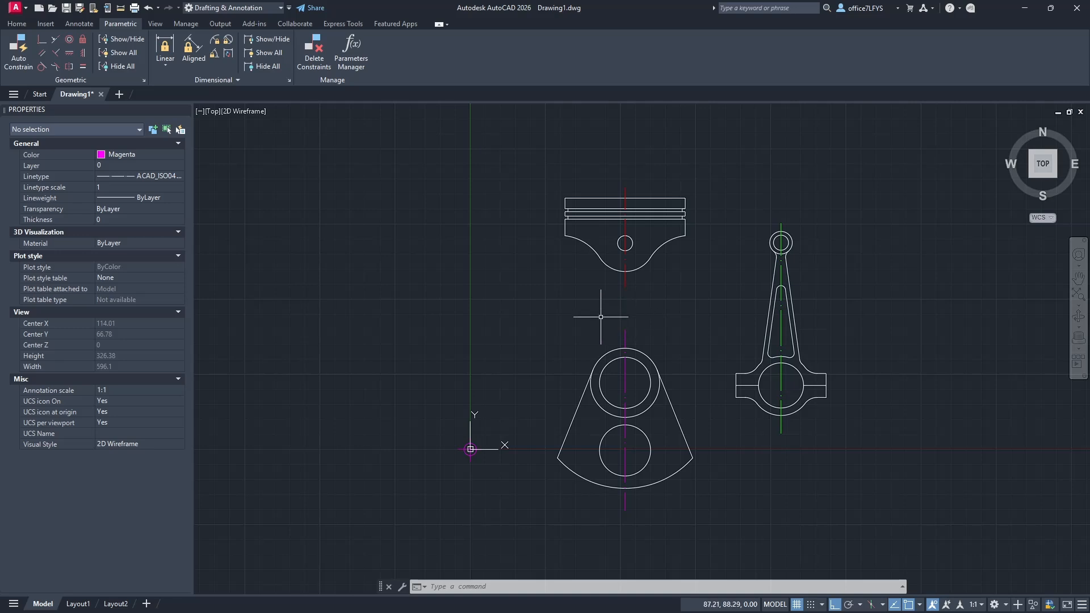
{"action": "mouse_move", "coordinate": [595, 494]}
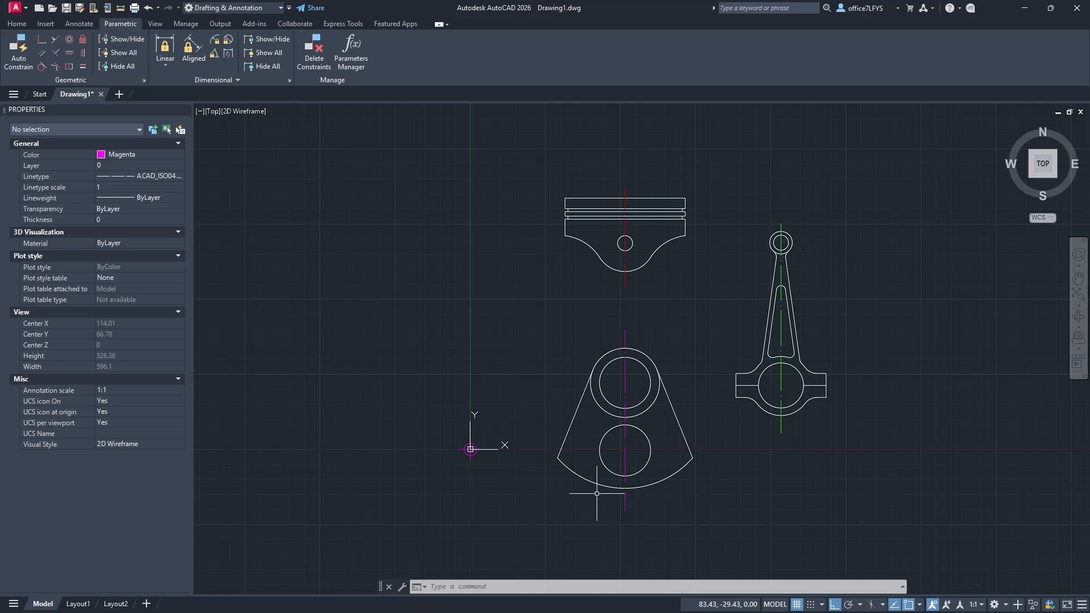
{"action": "mouse_move", "coordinate": [676, 446]}
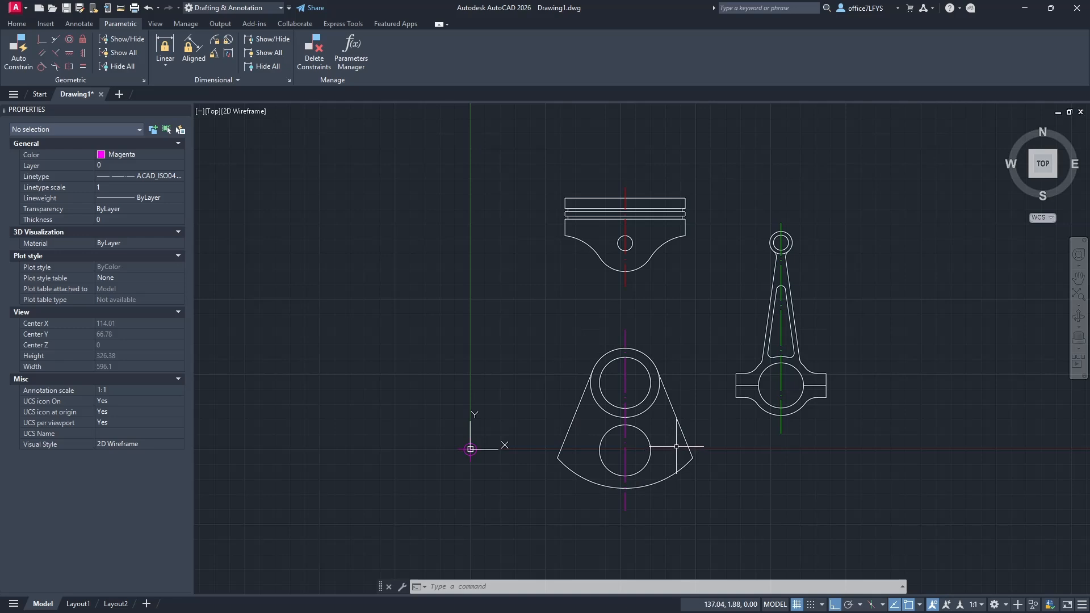
{"action": "mouse_move", "coordinate": [681, 421]}
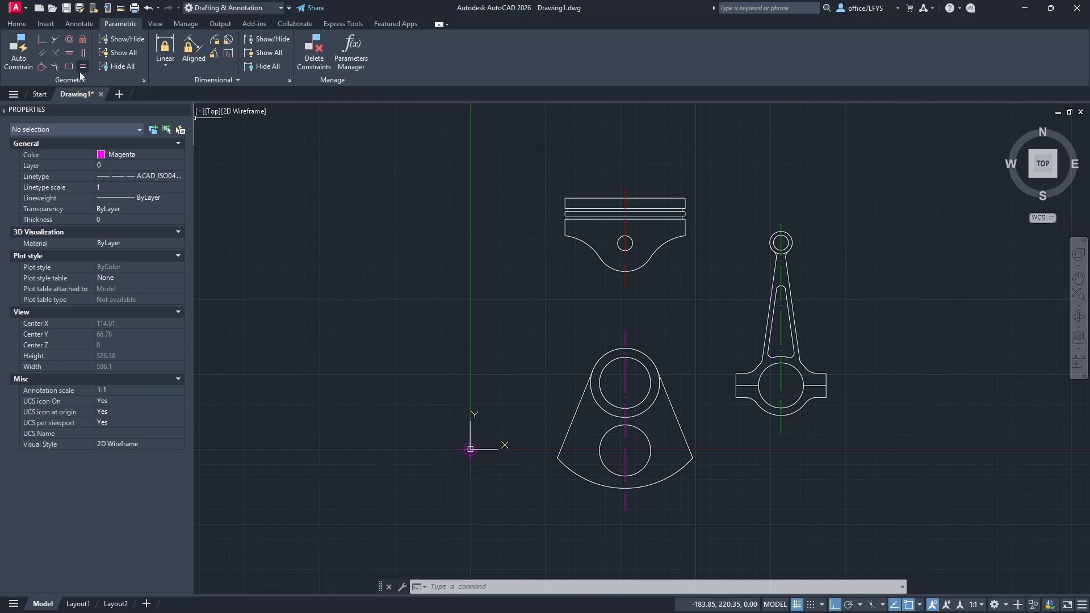
{"action": "mouse_move", "coordinate": [44, 45]}
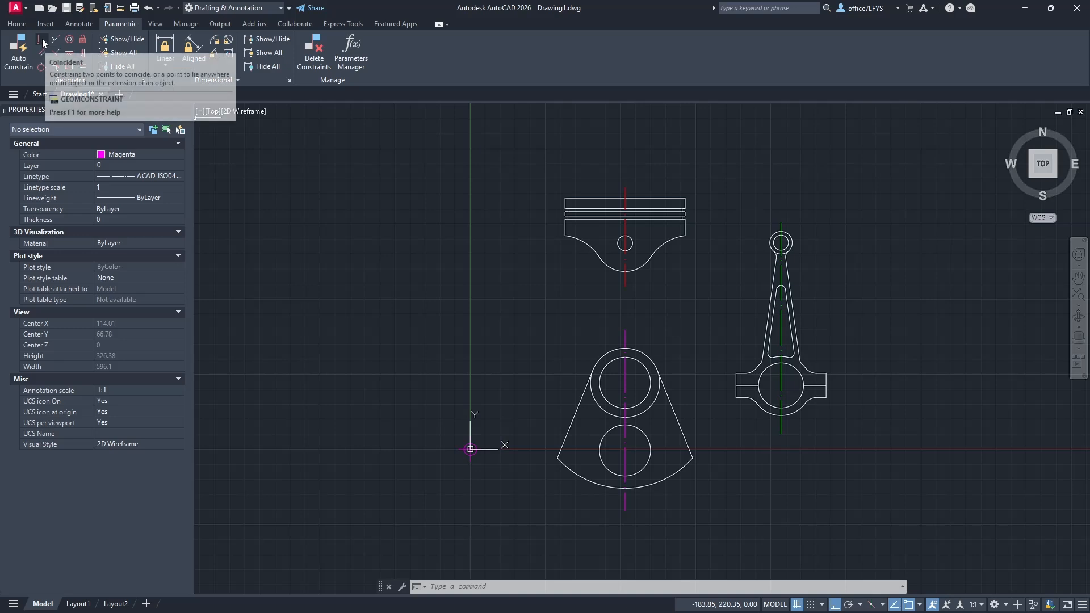
Coincident-constrain the crankshaft's lower circle centre to the UCS origin, then select the crankshaft.
{"action": "left_click", "coordinate": [45, 45]}
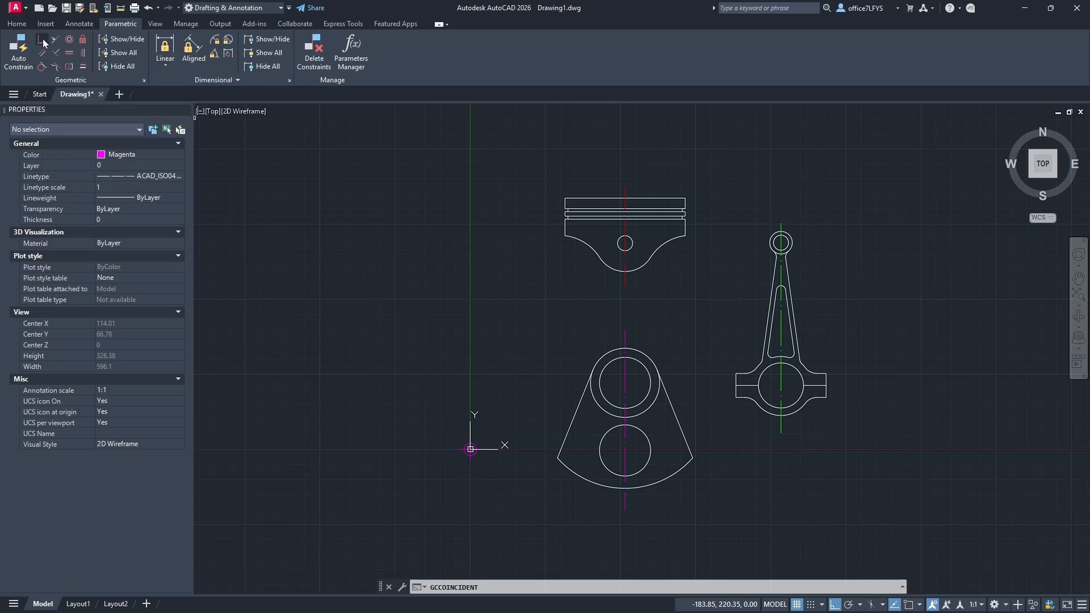
{"action": "left_click", "coordinate": [45, 44]}
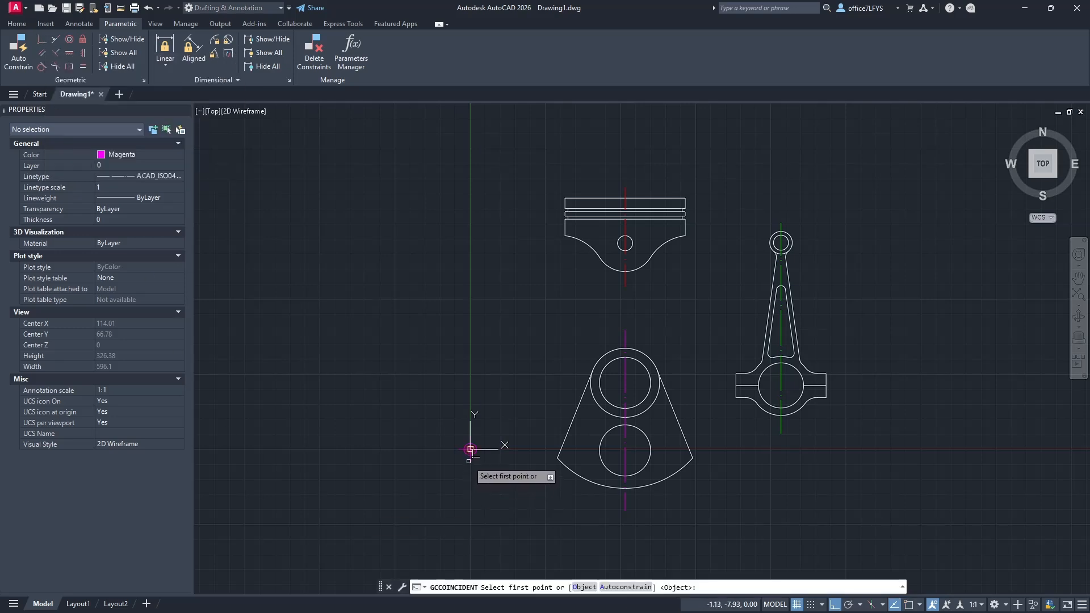
{"action": "left_click", "coordinate": [469, 448]}
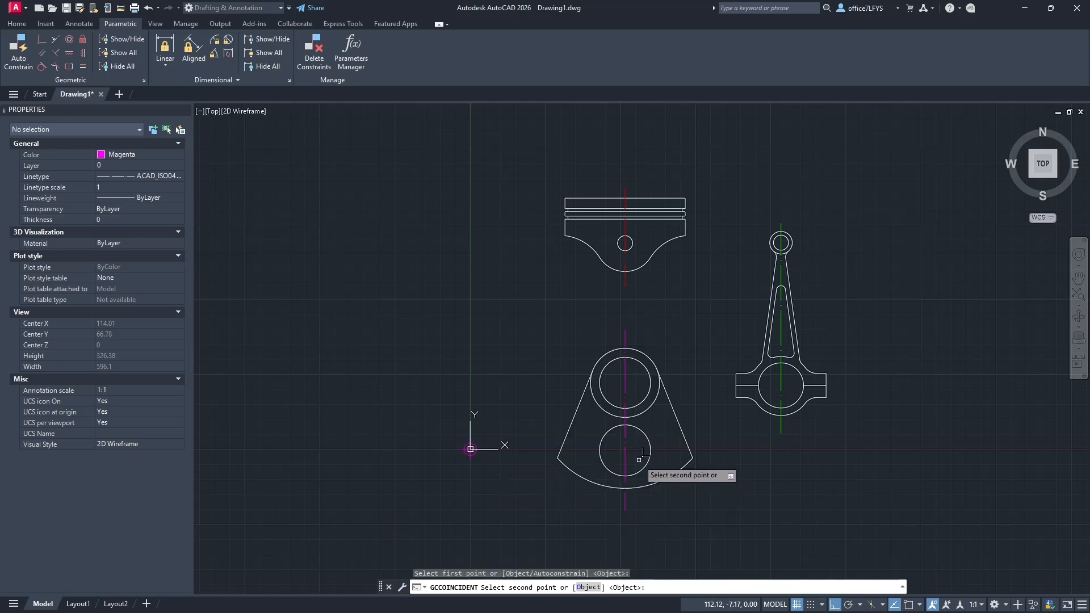
{"action": "left_click", "coordinate": [624, 451]}
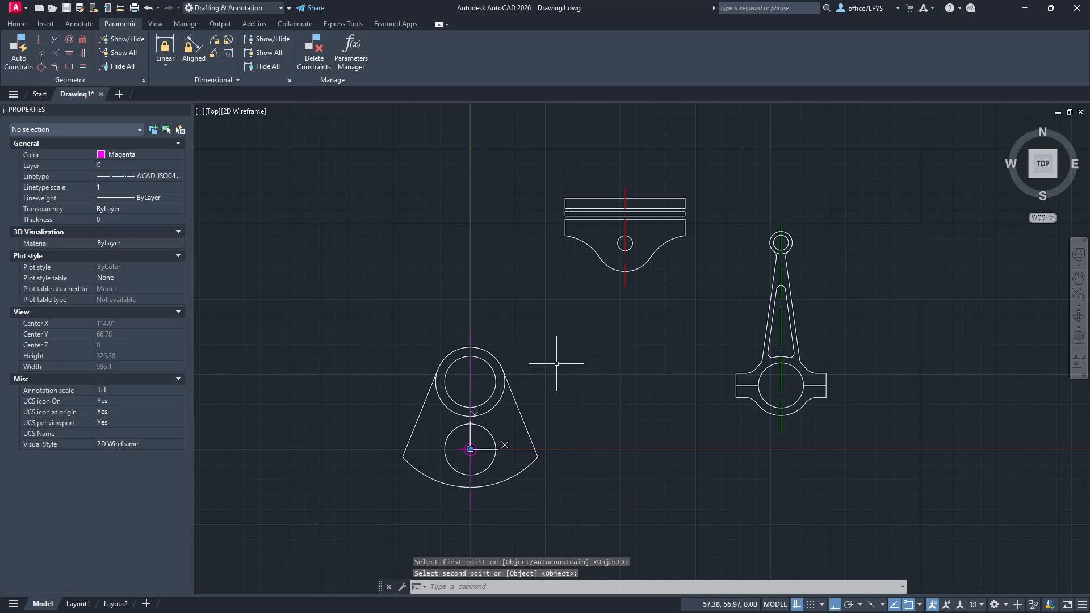
{"action": "left_click", "coordinate": [469, 396]}
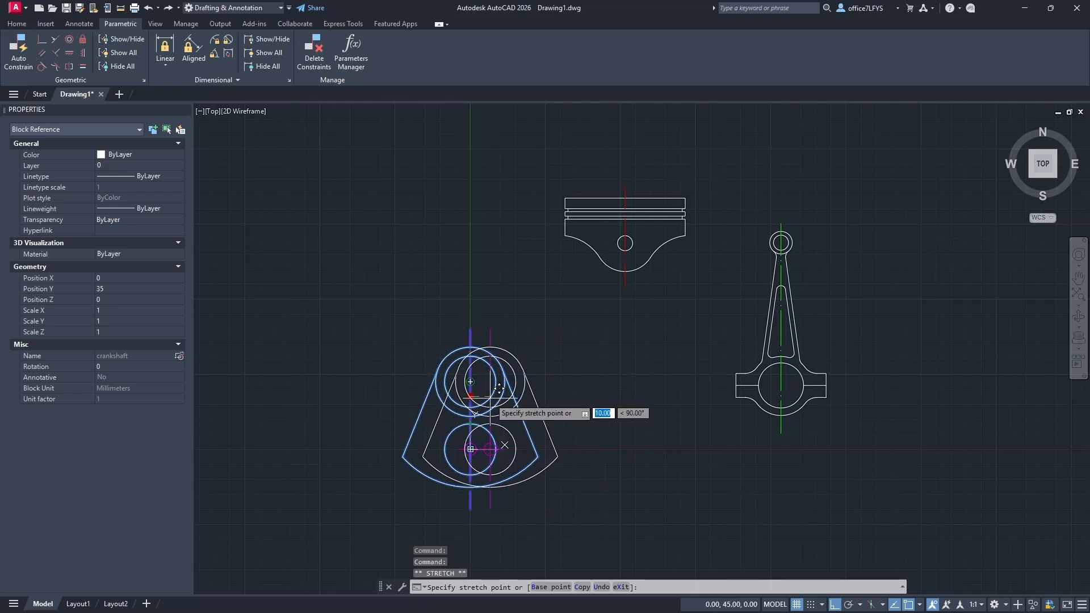
Cancel the grip stretch so the crankshaft stays unchanged, then reselect it.
{"action": "key", "text": "Escape"}
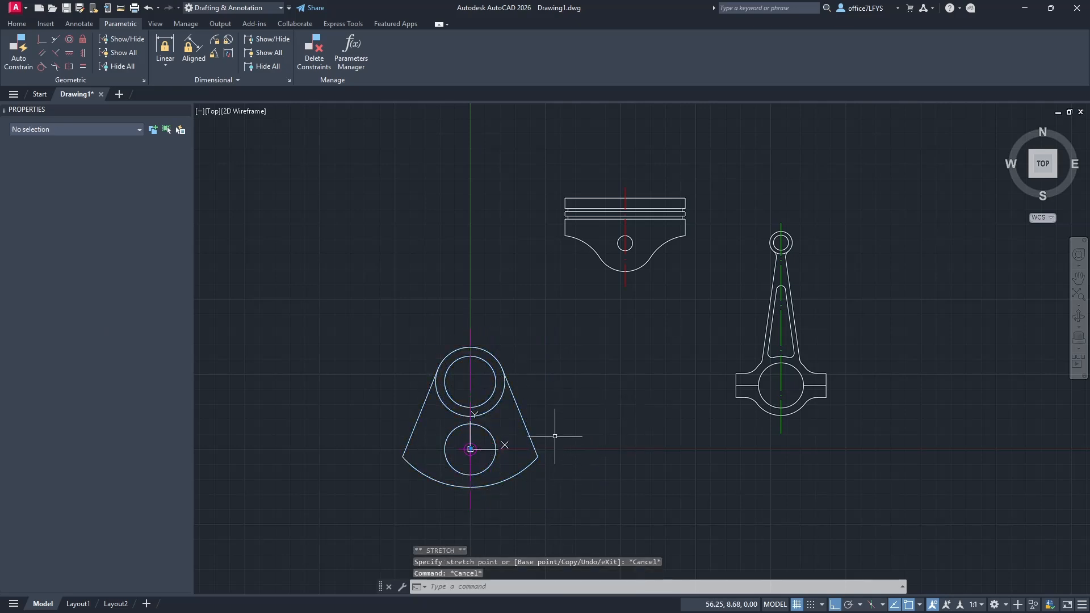
{"action": "left_click", "coordinate": [469, 449]}
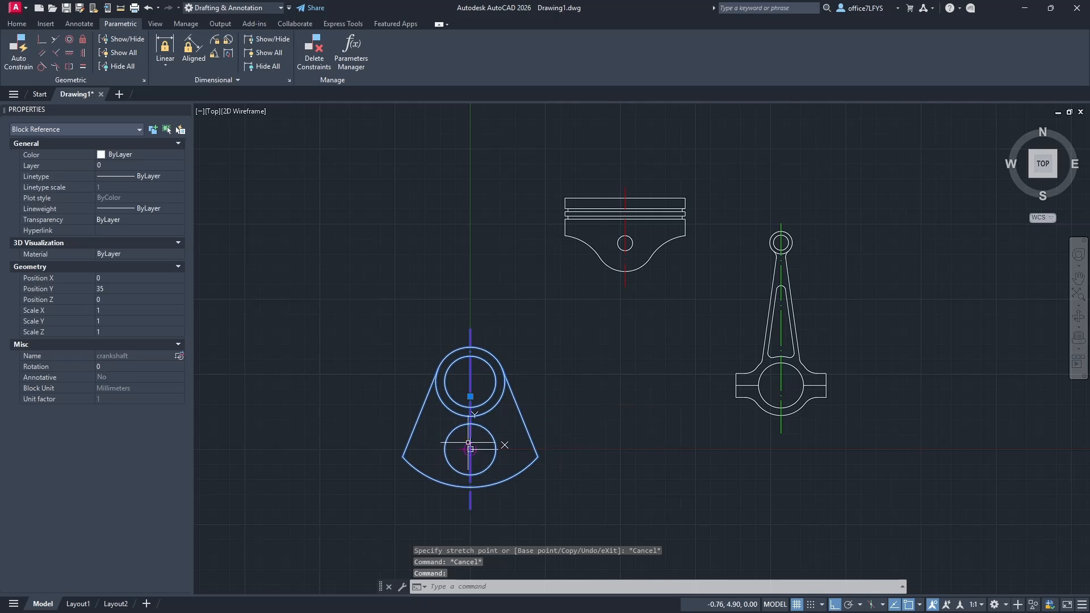
{"action": "mouse_move", "coordinate": [618, 442]}
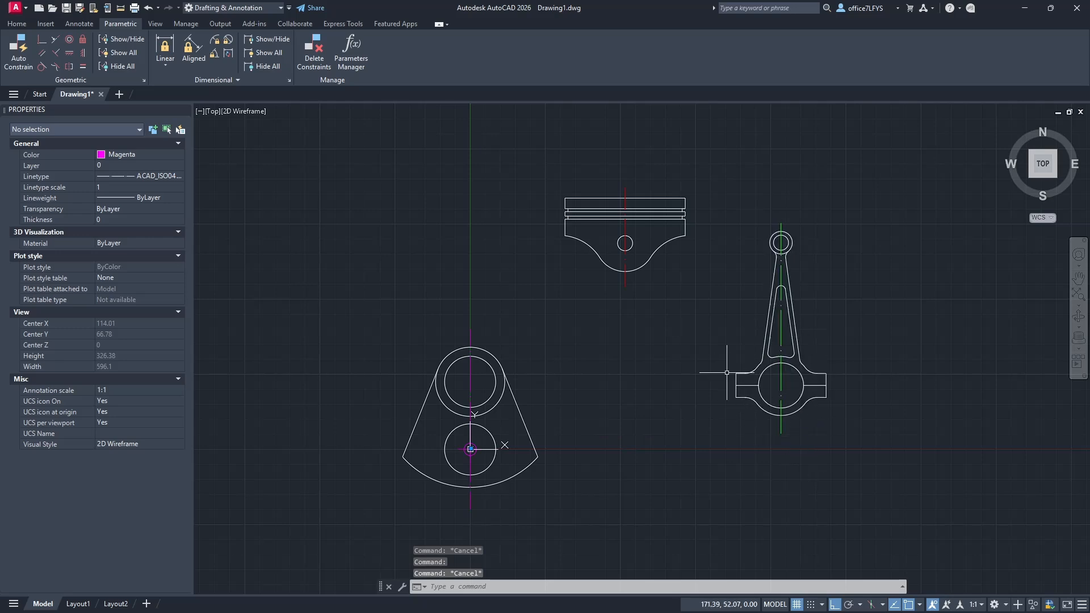
{"action": "mouse_move", "coordinate": [499, 413]}
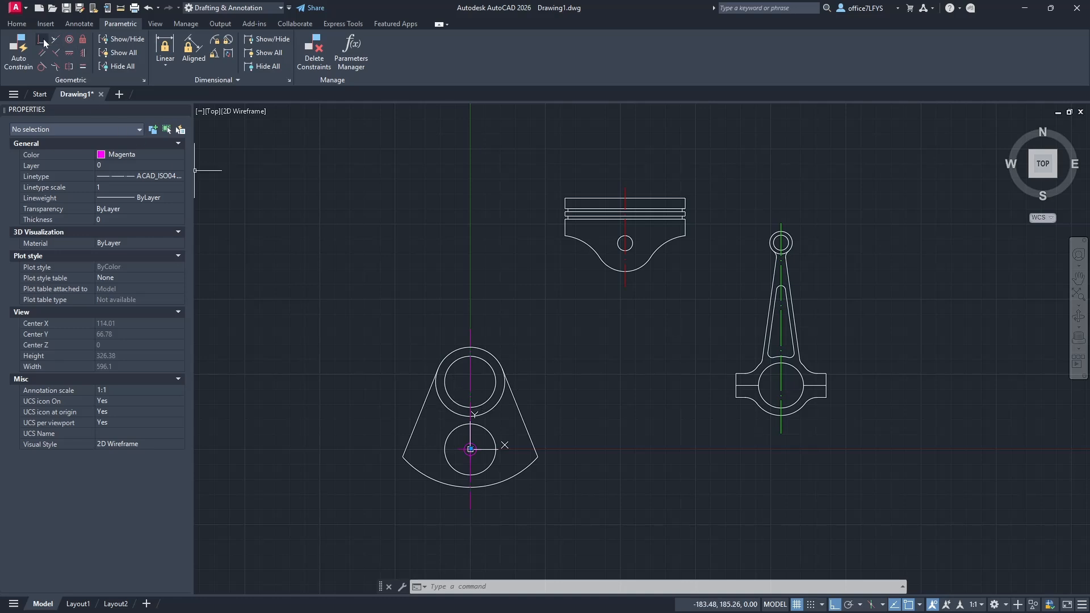
{"action": "mouse_move", "coordinate": [43, 43]}
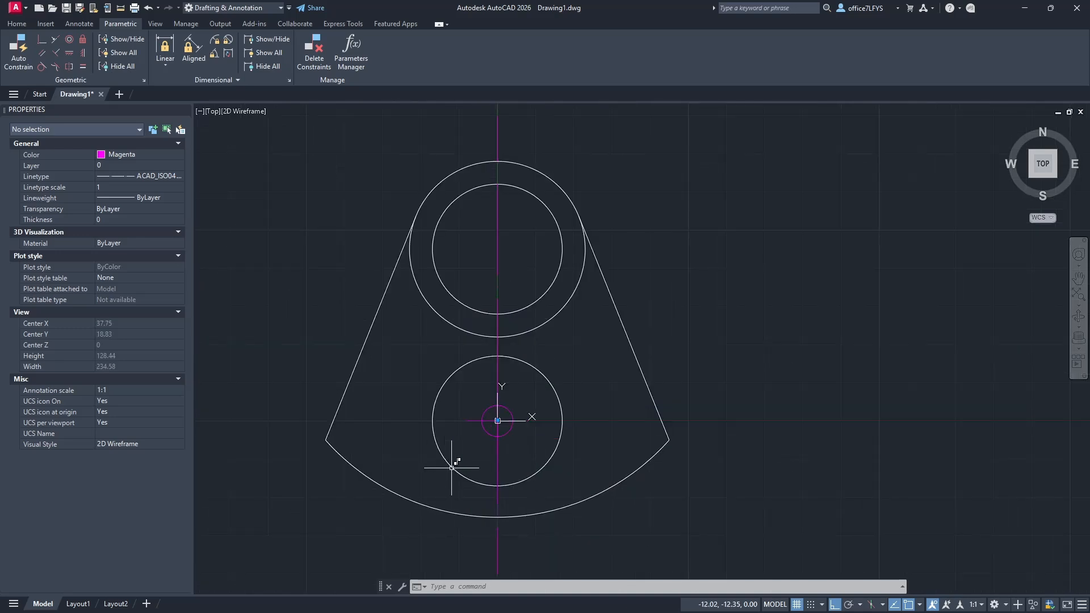
Apply a Fix constraint at the crankshaft's lower circle centre.
{"action": "left_click", "coordinate": [497, 420]}
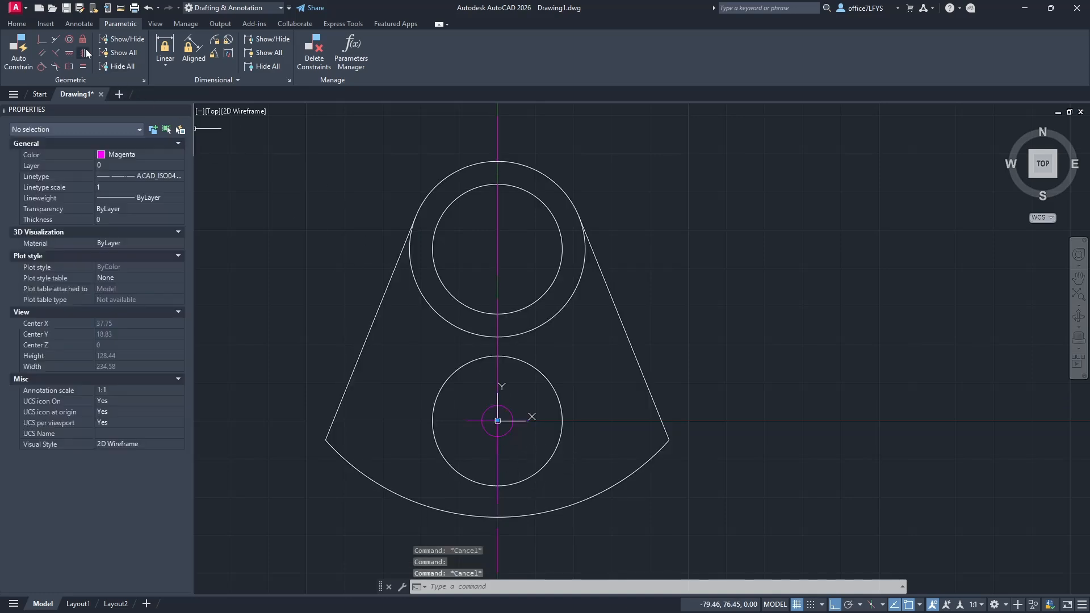
{"action": "mouse_move", "coordinate": [84, 40]}
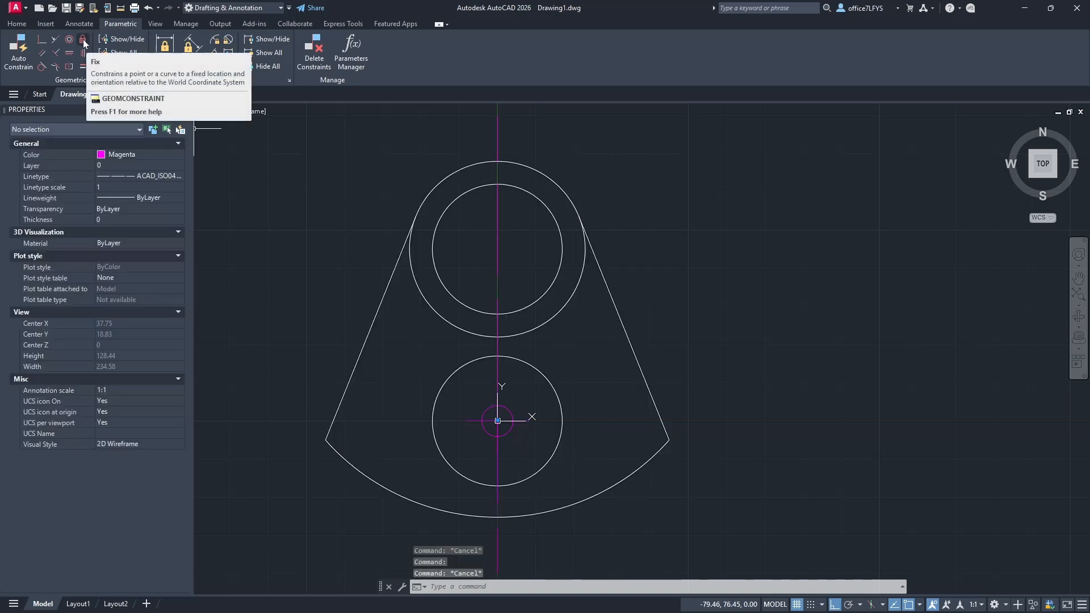
{"action": "left_click", "coordinate": [84, 40]}
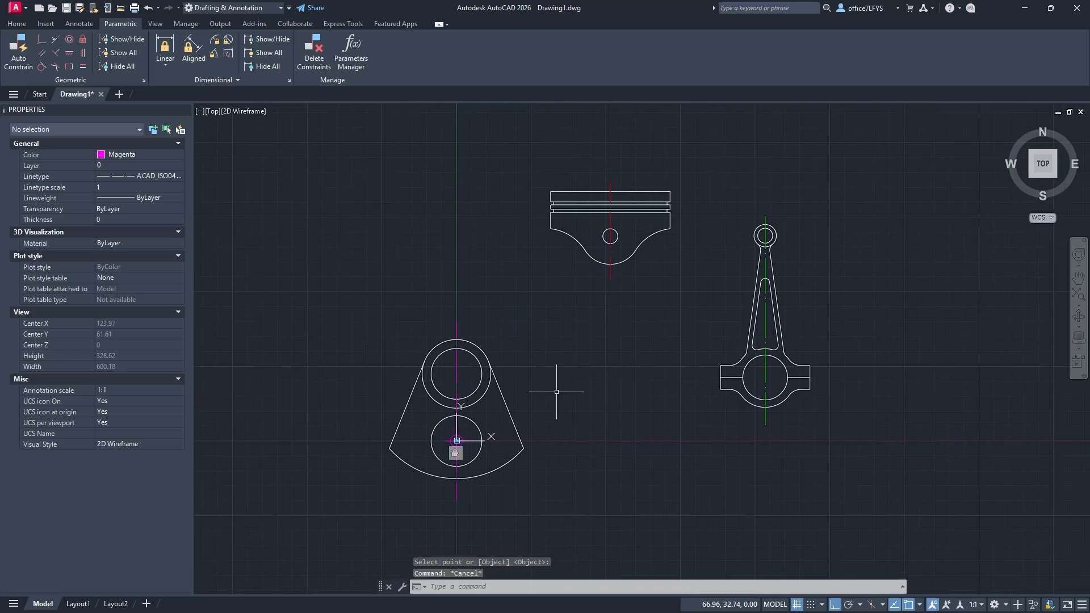
{"action": "mouse_move", "coordinate": [759, 379]}
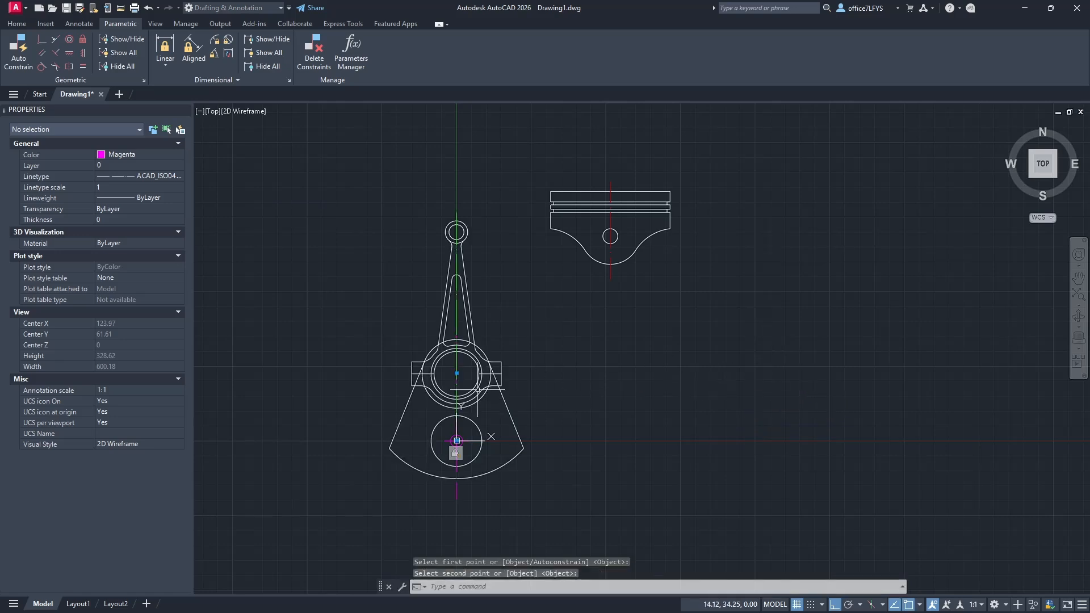
{"action": "mouse_move", "coordinate": [629, 460]}
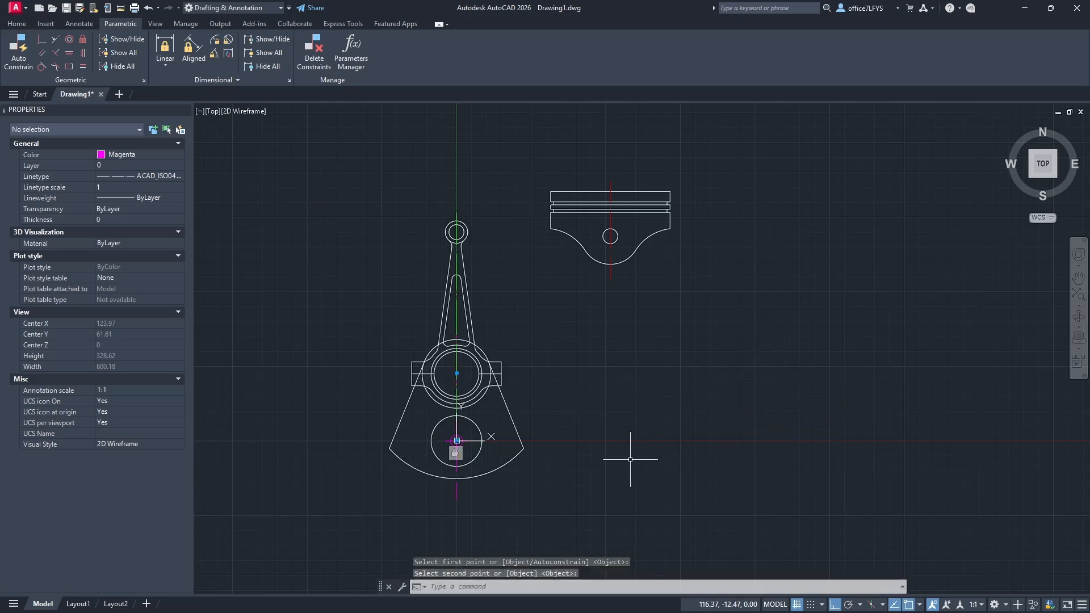
{"action": "mouse_move", "coordinate": [635, 358]}
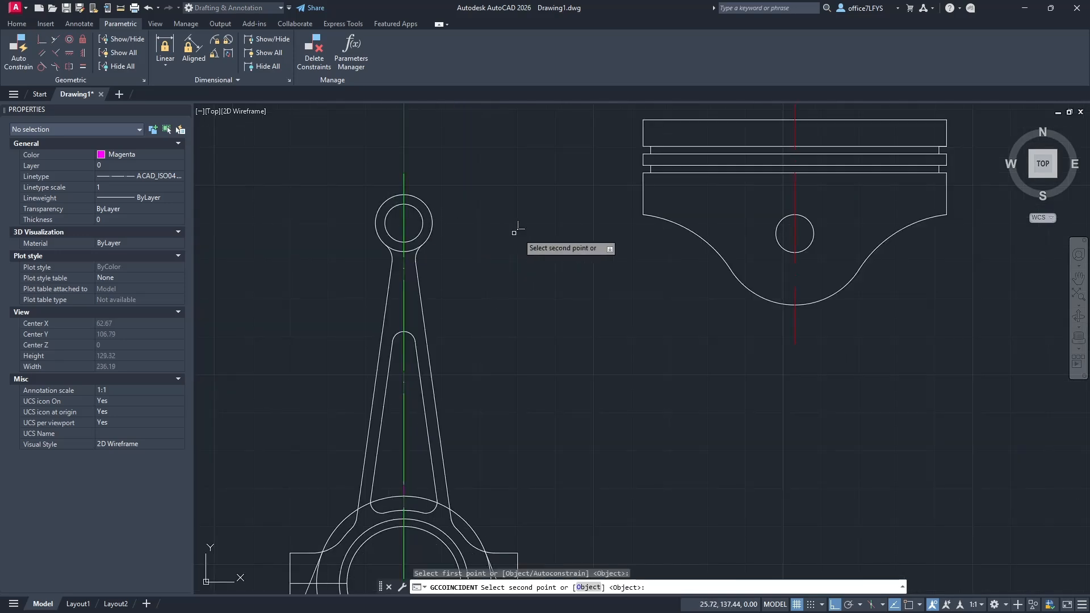
{"action": "mouse_move", "coordinate": [813, 214]}
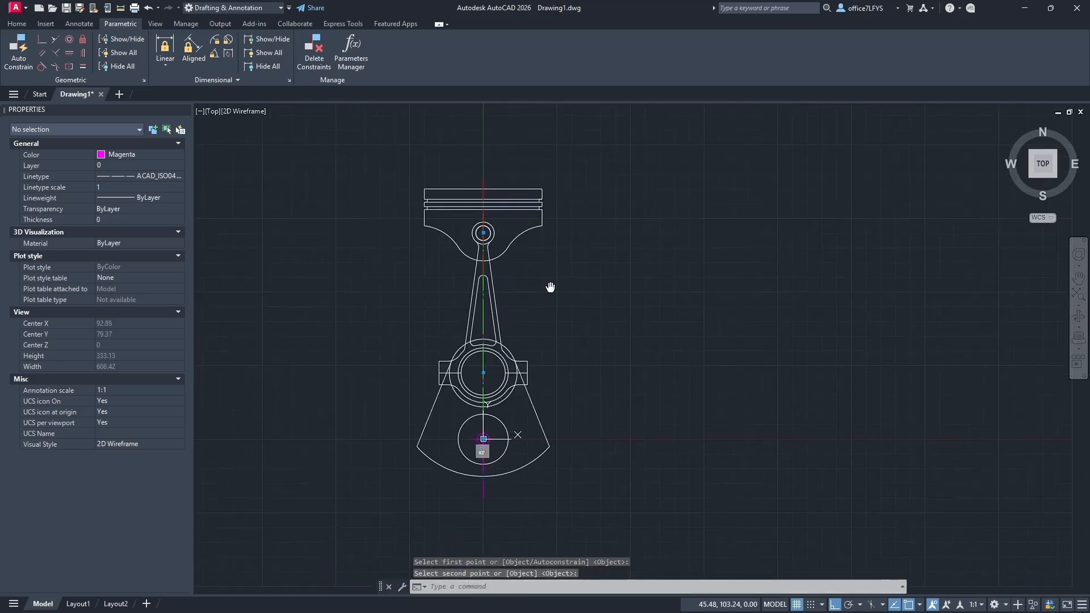
{"action": "mouse_move", "coordinate": [567, 451]}
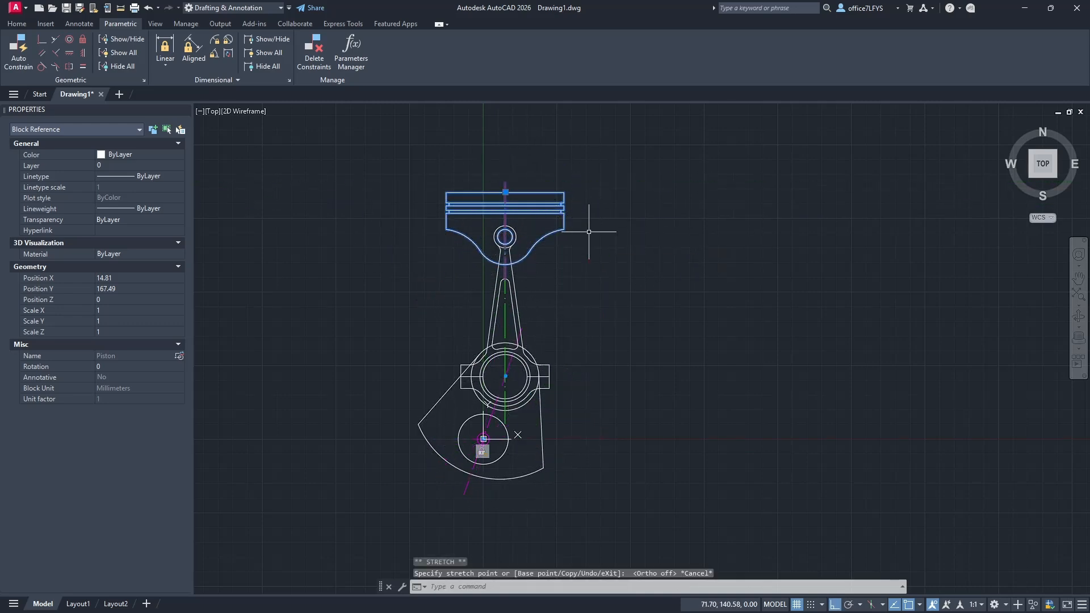
{"action": "mouse_move", "coordinate": [488, 135]}
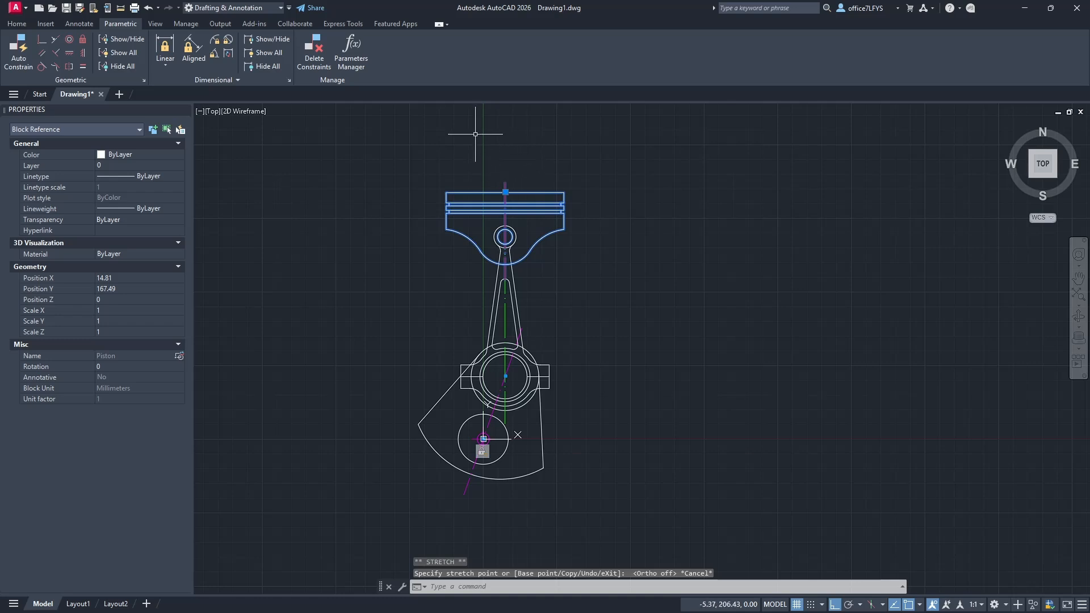
{"action": "mouse_move", "coordinate": [480, 415]}
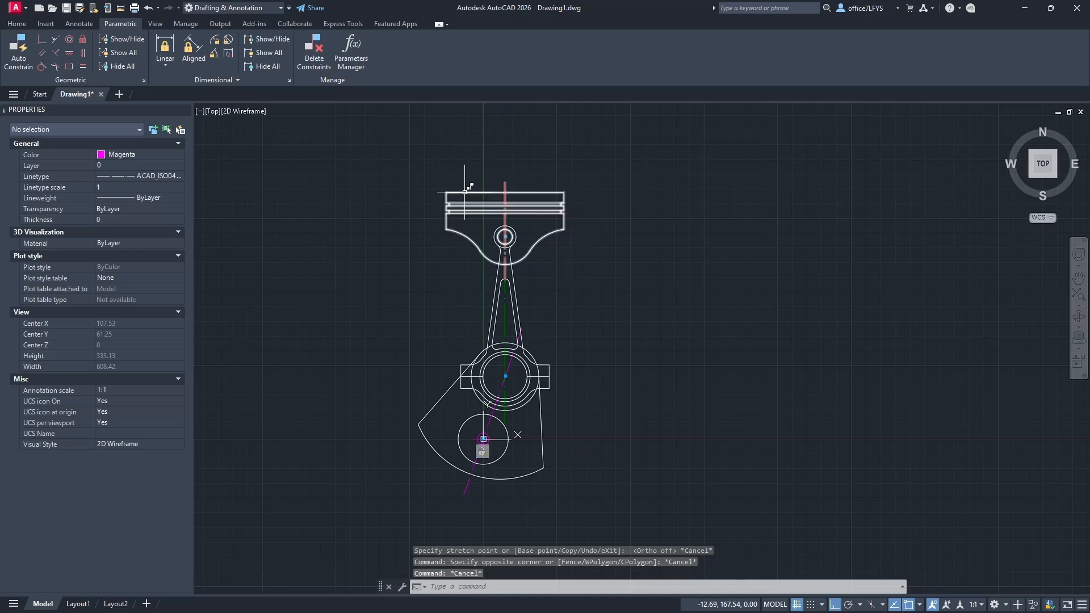
{"action": "mouse_move", "coordinate": [261, 152]}
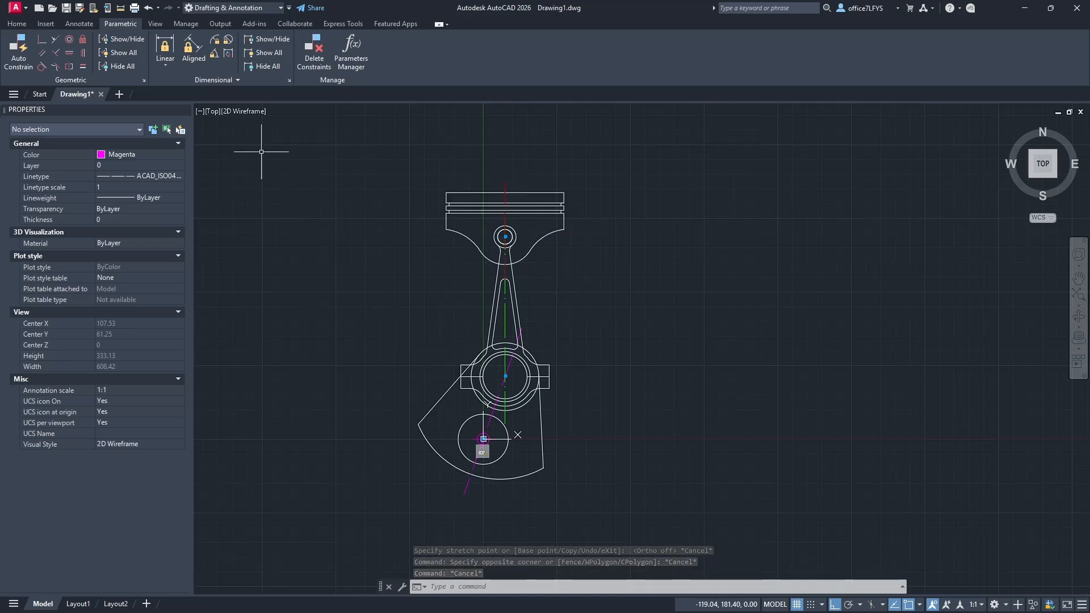
{"action": "mouse_move", "coordinate": [42, 46]}
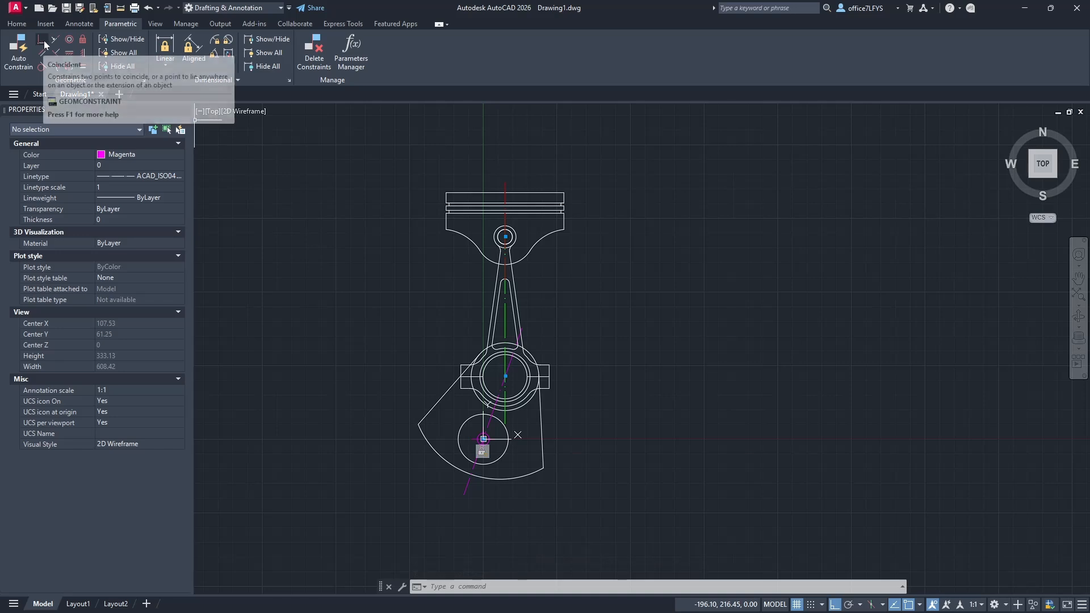
{"action": "mouse_move", "coordinate": [44, 44]}
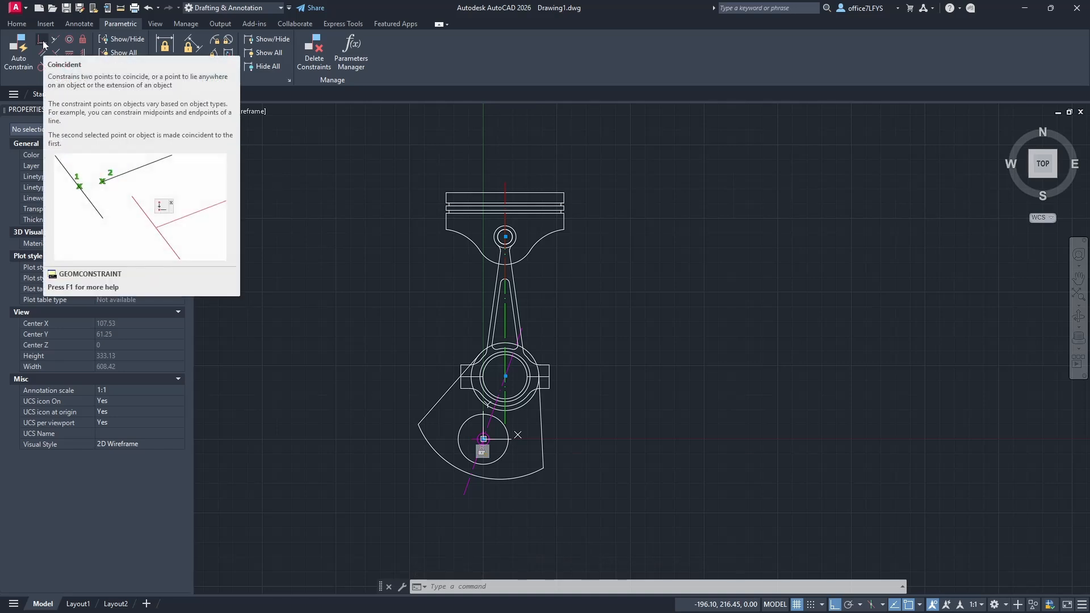
Coincident-constrain the piston's centre point onto the vertical centre line using the Object option.
{"action": "left_click", "coordinate": [43, 42]}
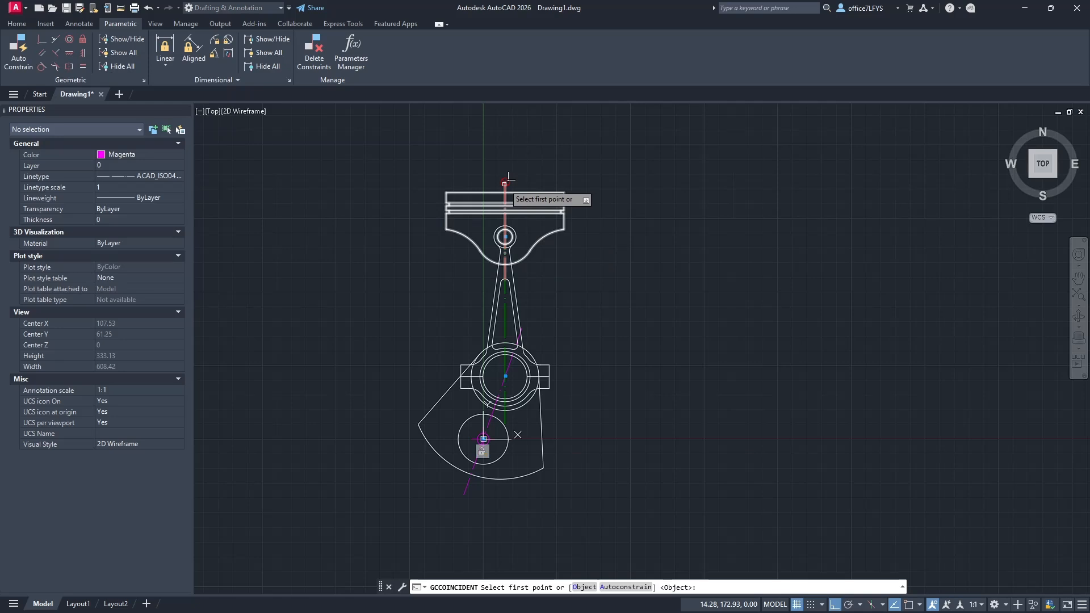
{"action": "mouse_move", "coordinate": [517, 178]}
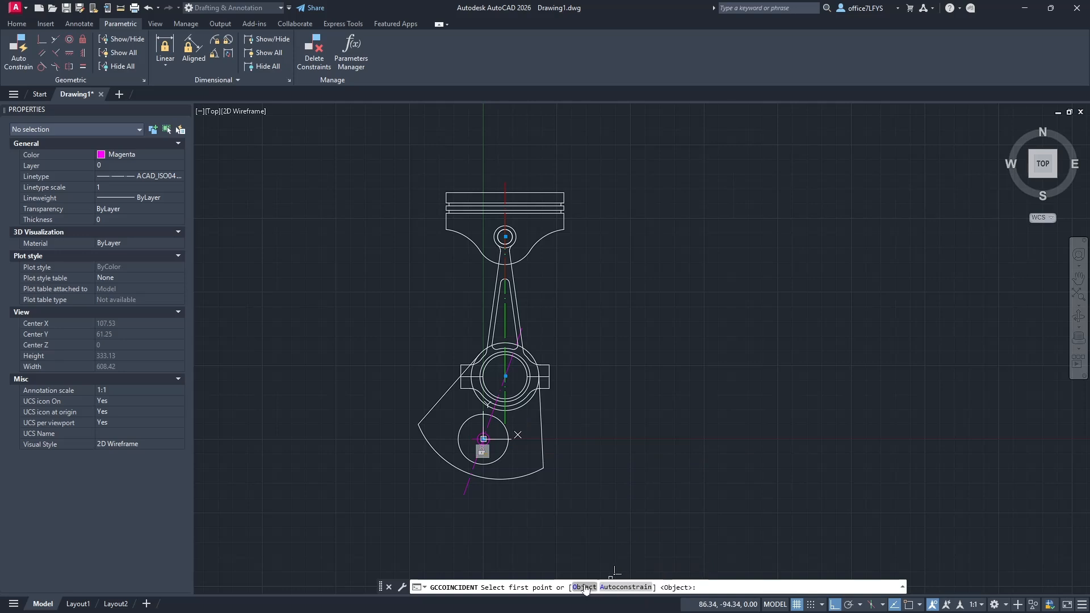
{"action": "left_click", "coordinate": [586, 603]}
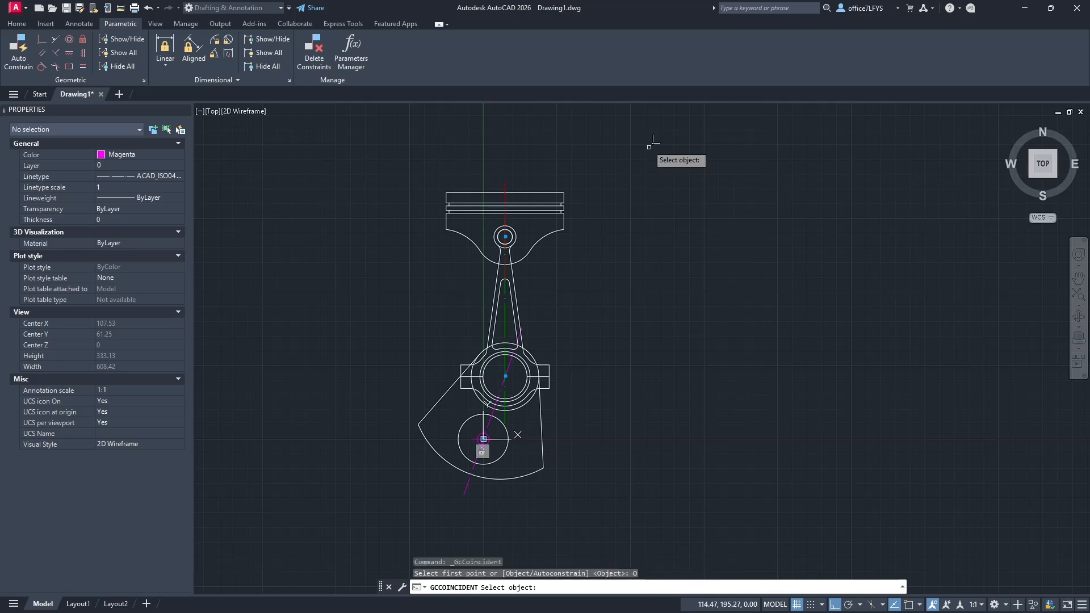
{"action": "mouse_move", "coordinate": [505, 184]}
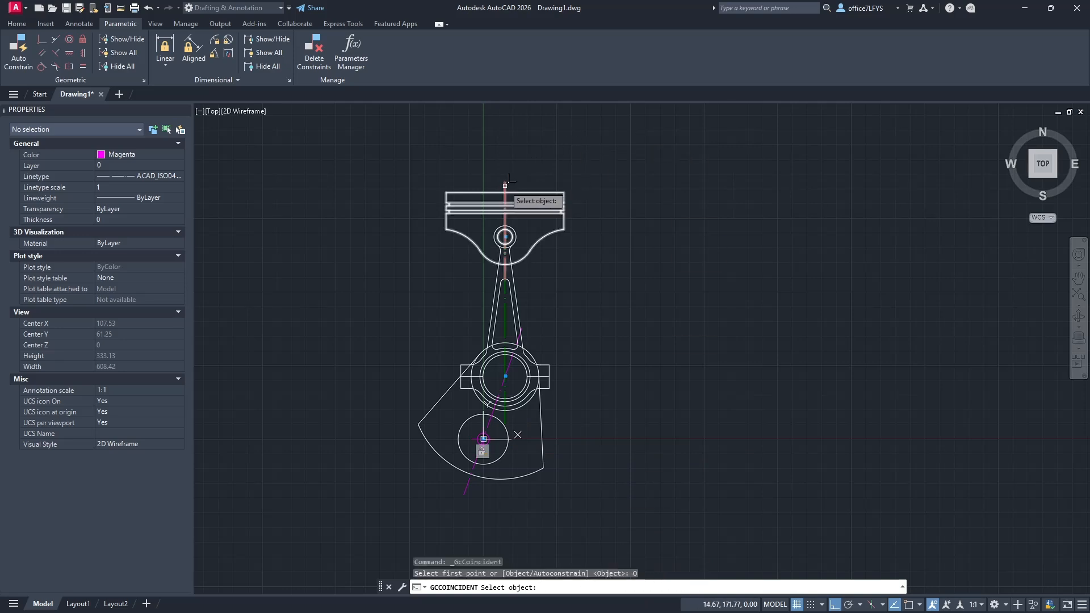
{"action": "left_click", "coordinate": [505, 184]}
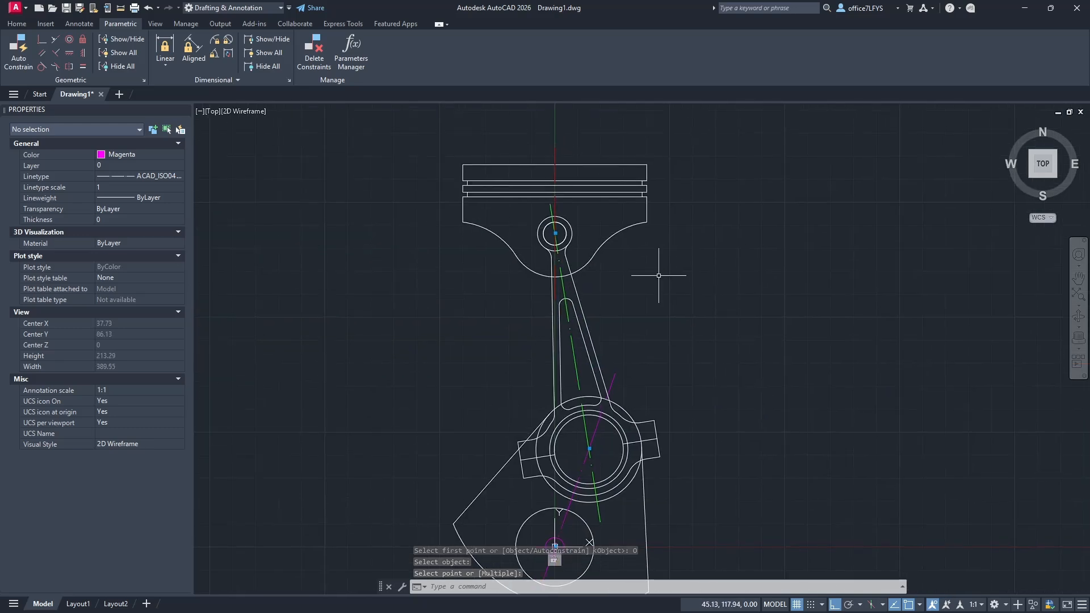
{"action": "scroll", "scroll_direction": "down", "scroll_amount": 3}
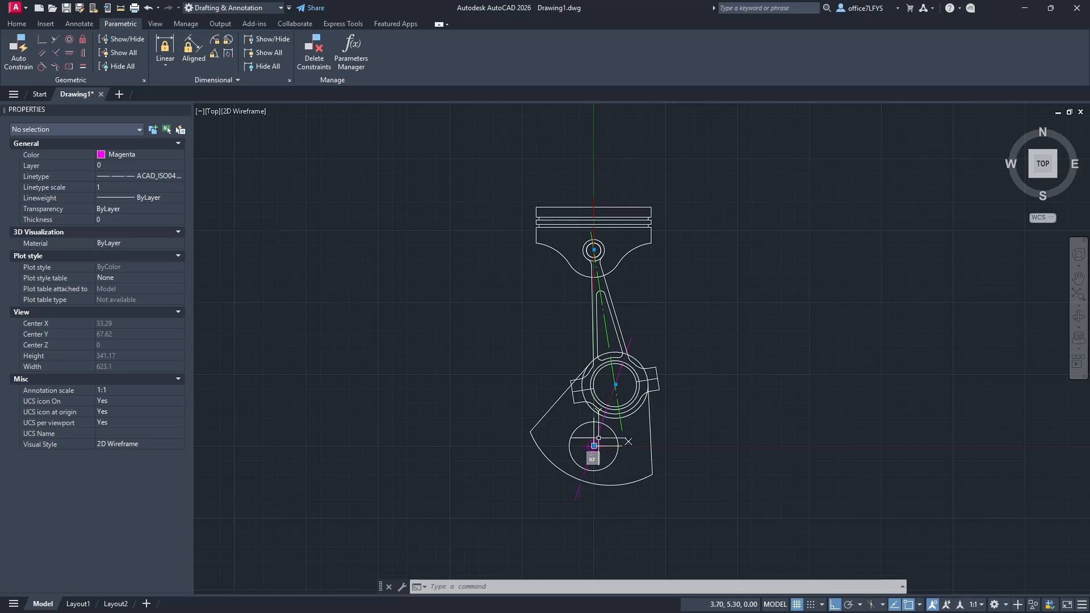
{"action": "mouse_move", "coordinate": [667, 457]}
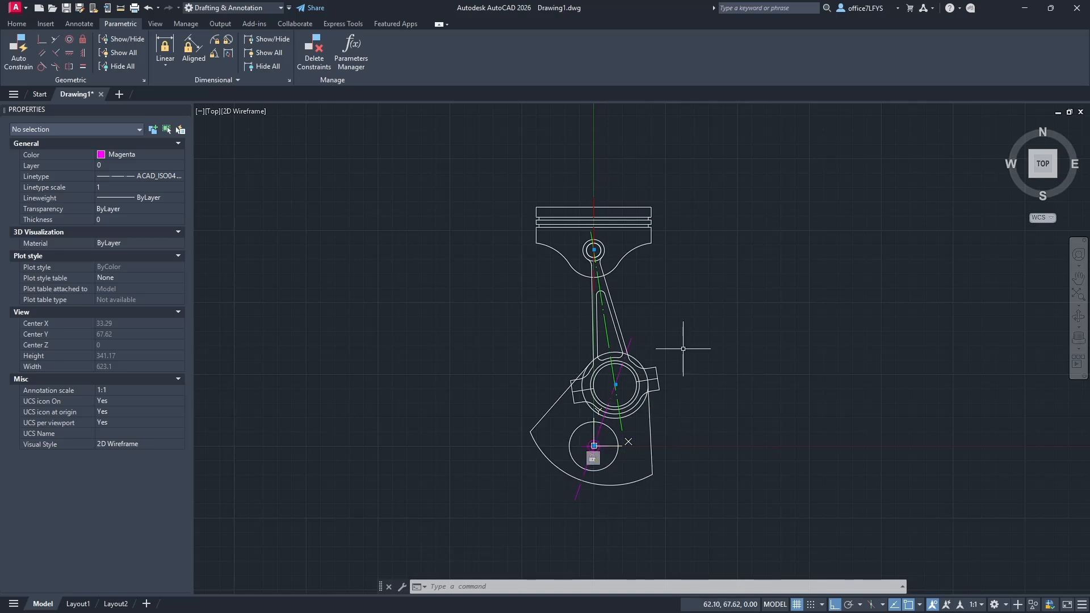
{"action": "mouse_move", "coordinate": [655, 240]}
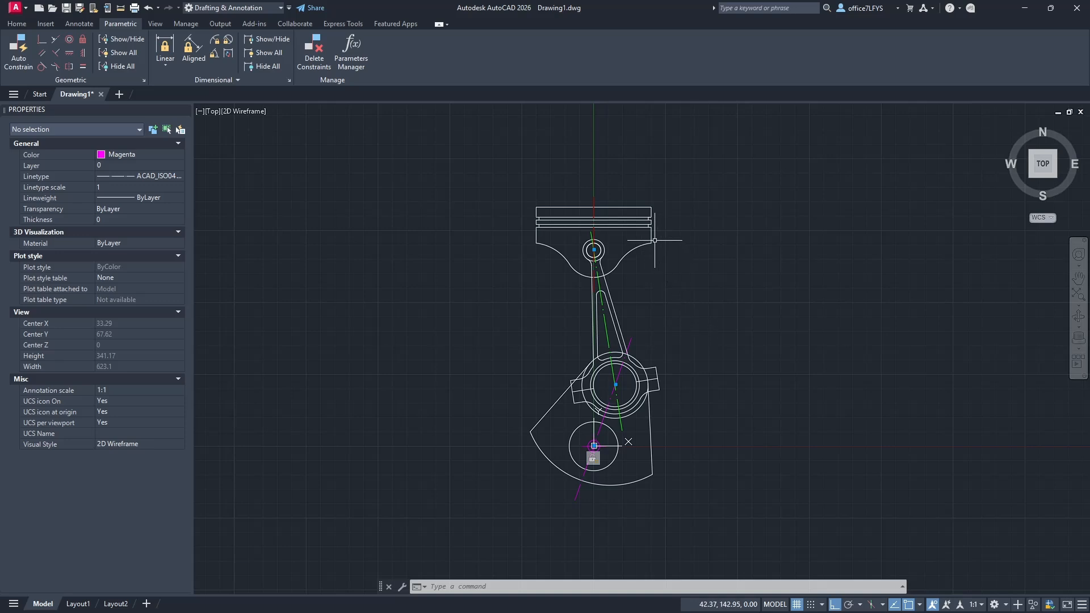
{"action": "mouse_move", "coordinate": [513, 250]}
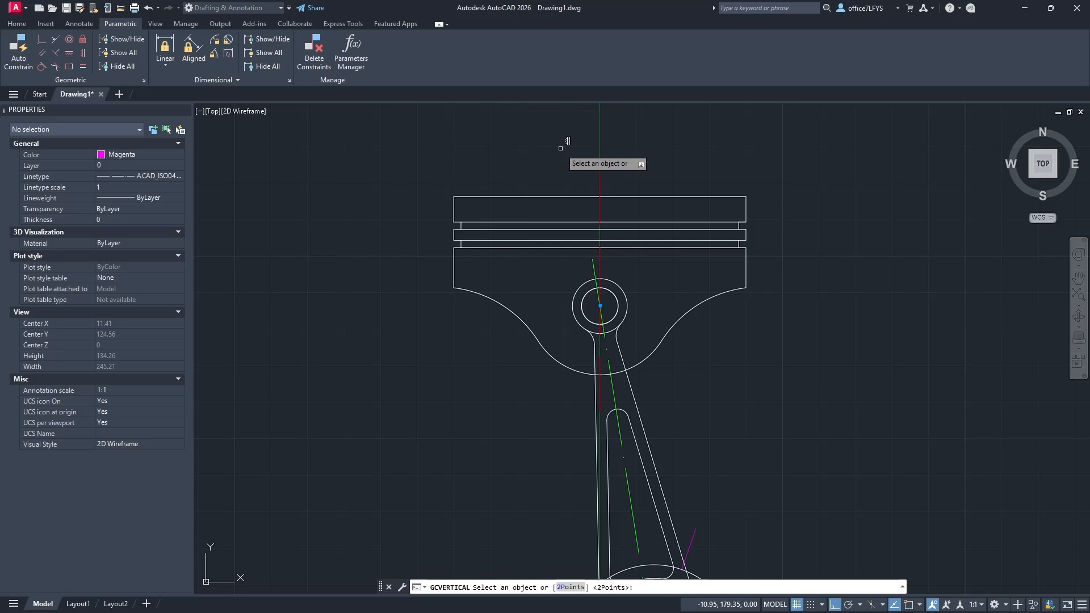
{"action": "mouse_move", "coordinate": [600, 177]}
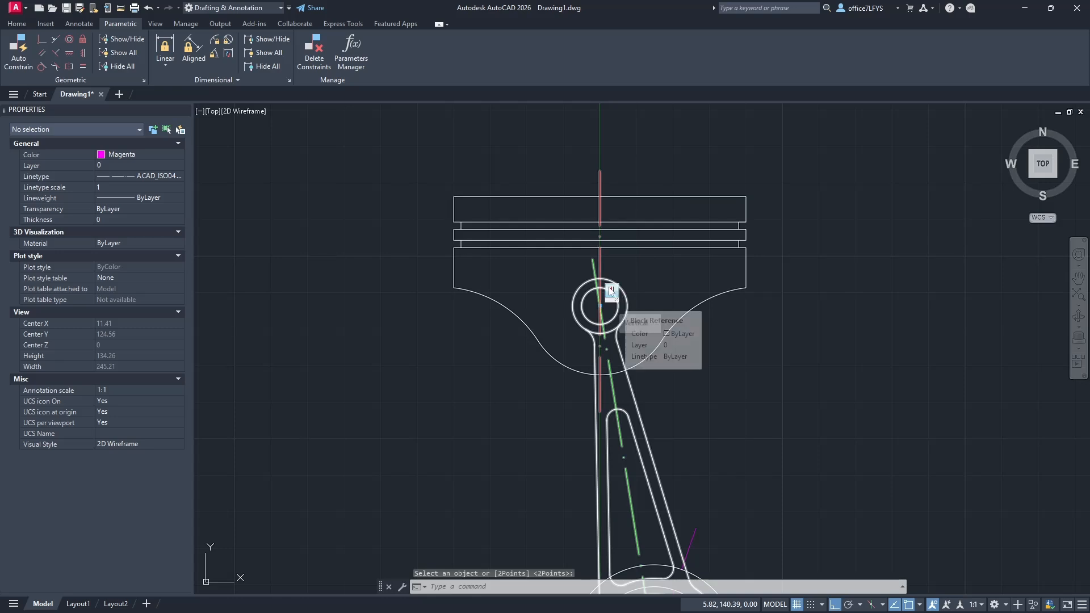
Apply a Vertical constraint to the piston's red centre line.
{"action": "scroll", "scroll_direction": "down", "scroll_amount": 3}
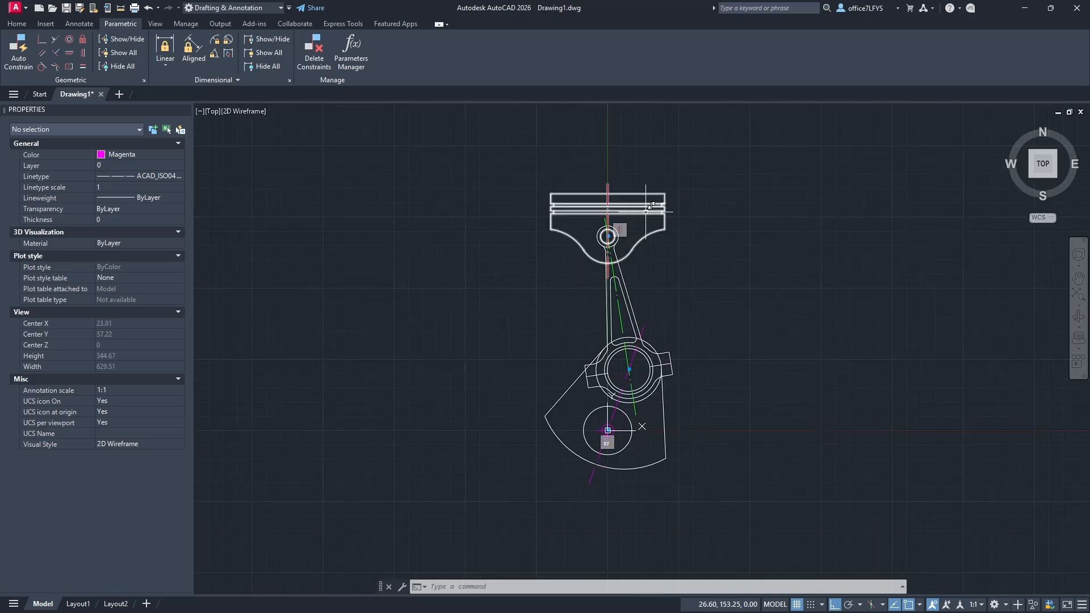
{"action": "left_click", "coordinate": [608, 199]}
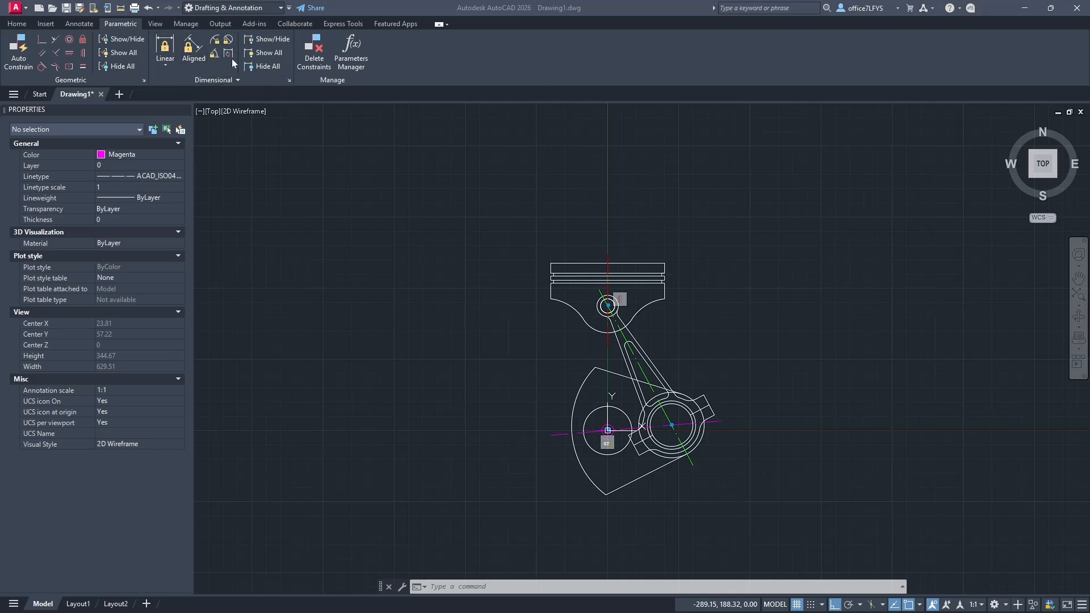
{"action": "mouse_move", "coordinate": [212, 88]}
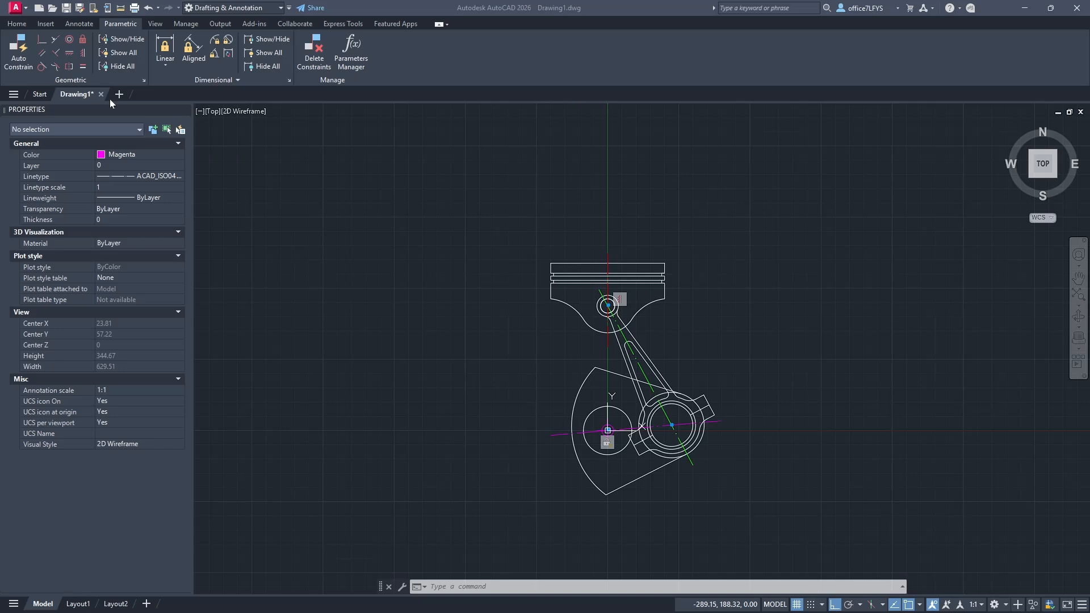
{"action": "mouse_move", "coordinate": [700, 257]}
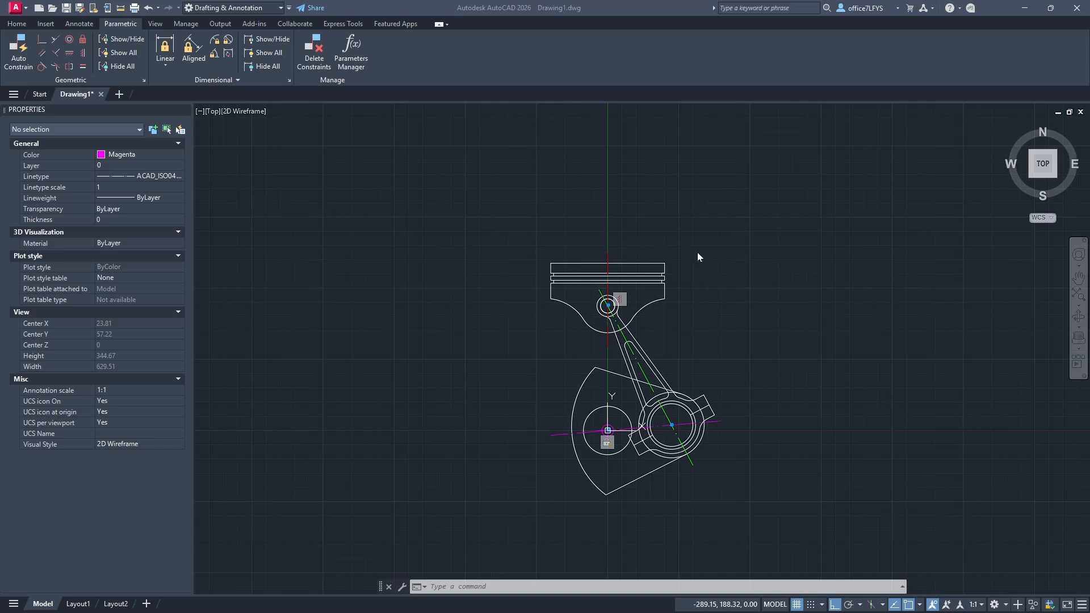
{"action": "mouse_move", "coordinate": [712, 326]}
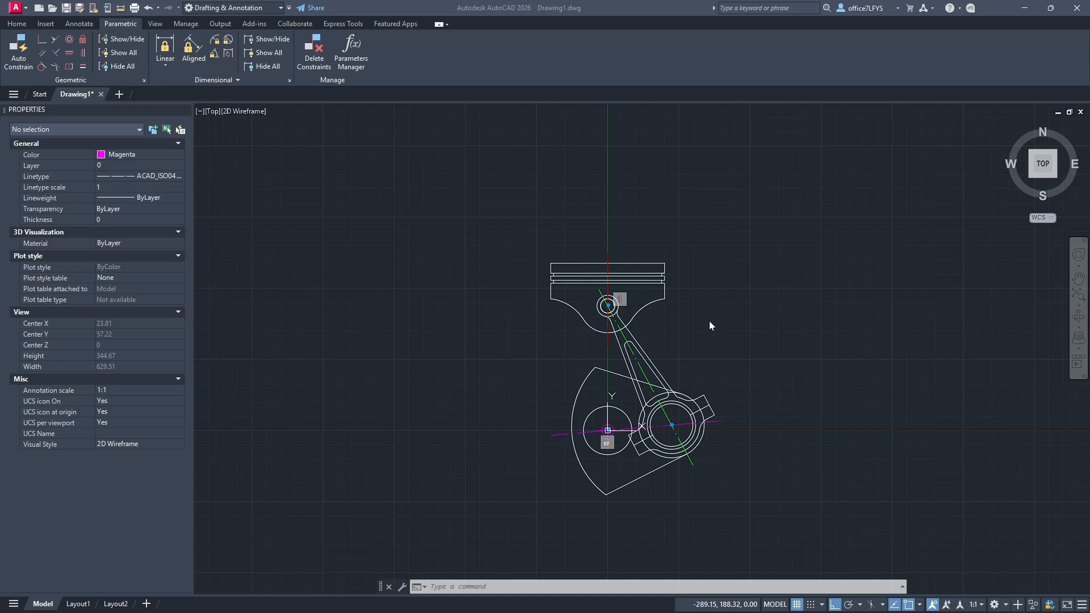
{"action": "mouse_move", "coordinate": [620, 286]}
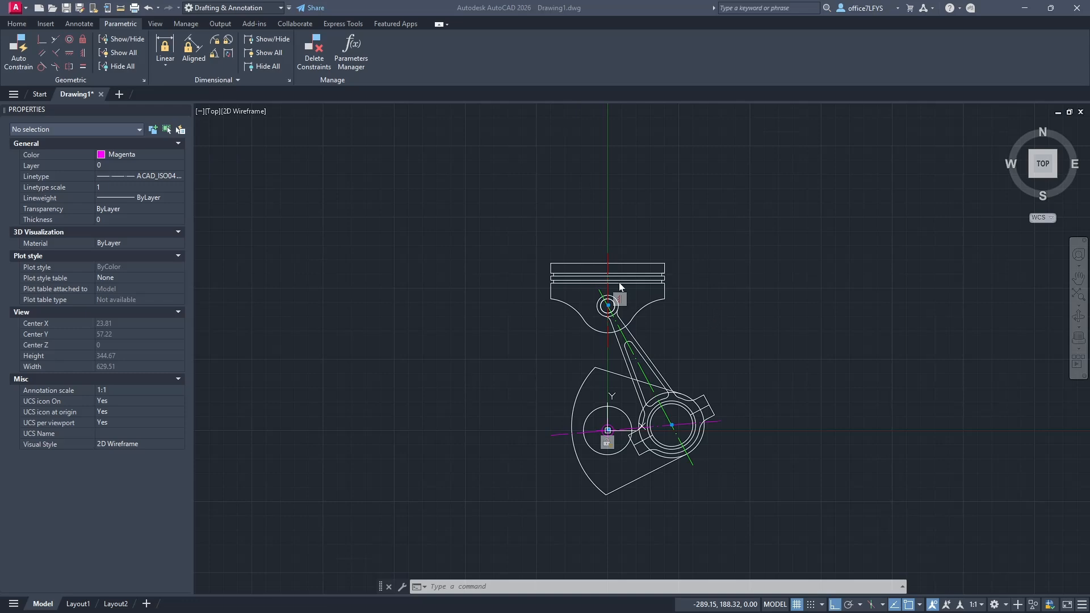